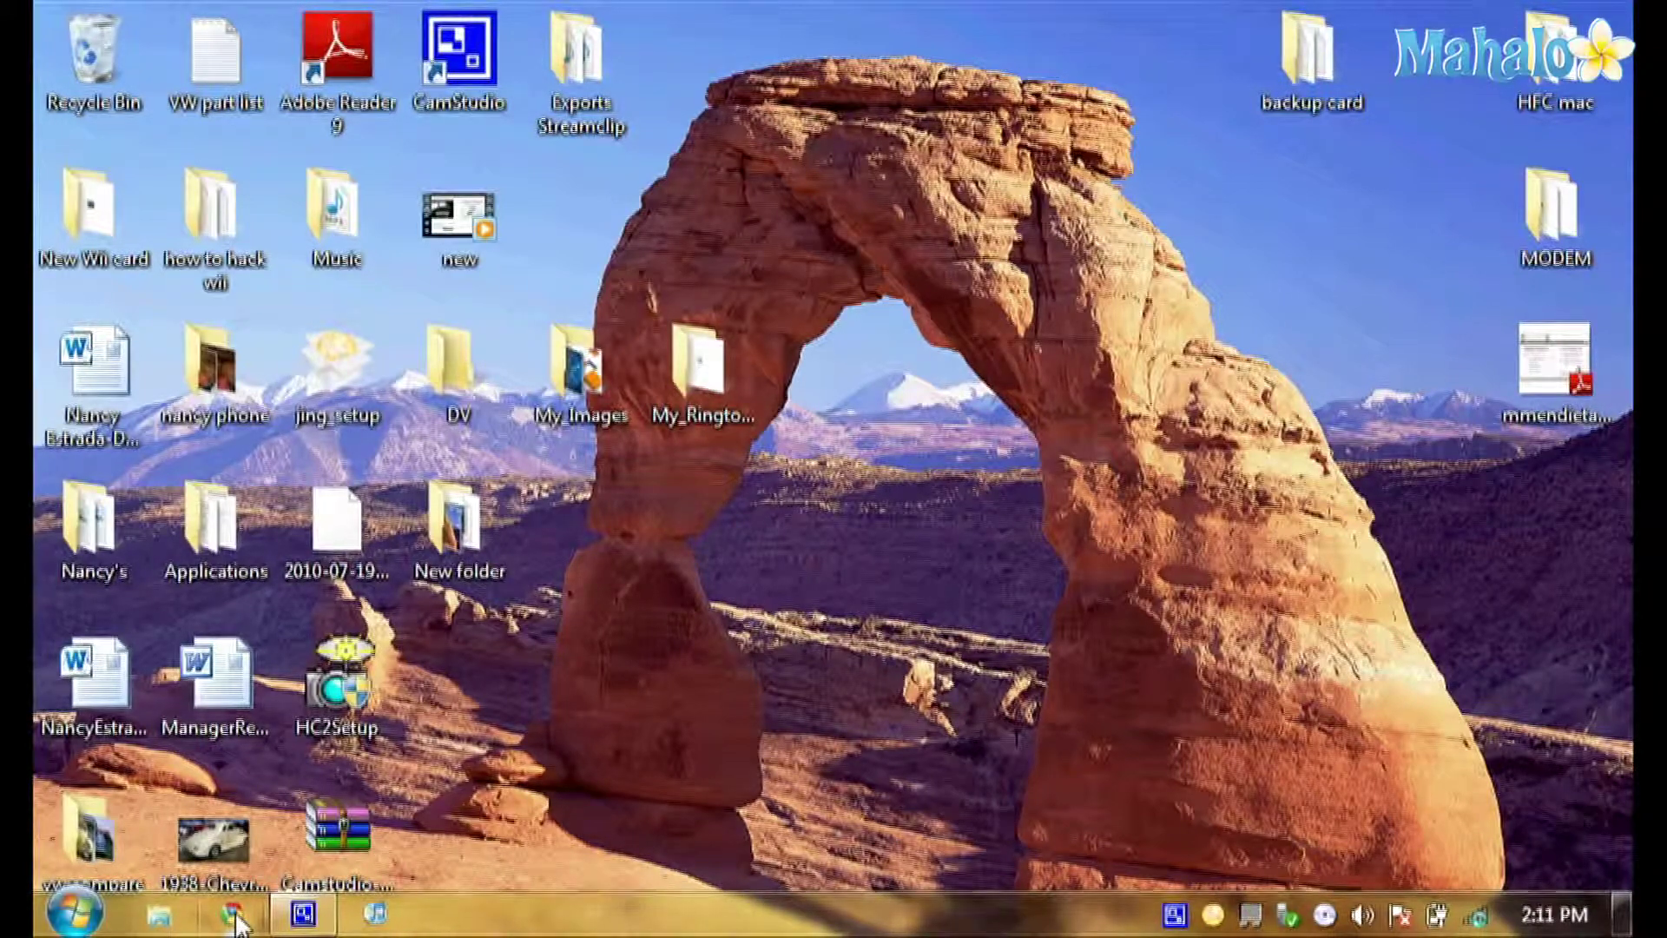
pyautogui.moveTo(236, 926)
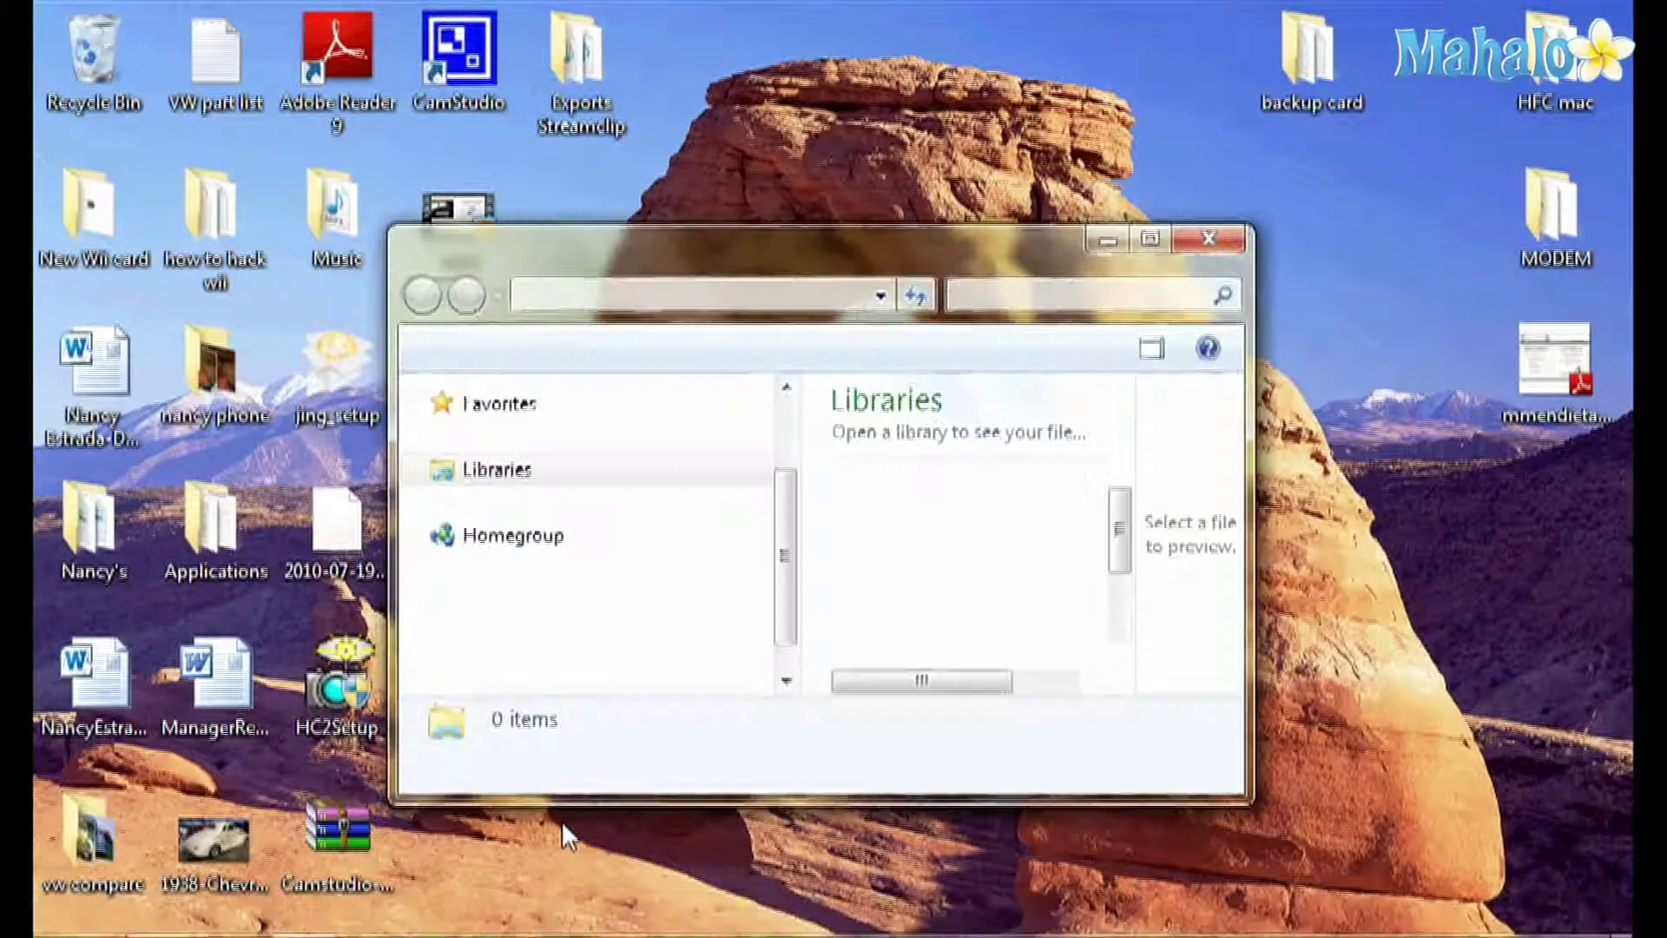
# Open the Windows Explorer Libraries window from the taskbar, then minimize it to show the desktop
pyautogui.click(482, 468)
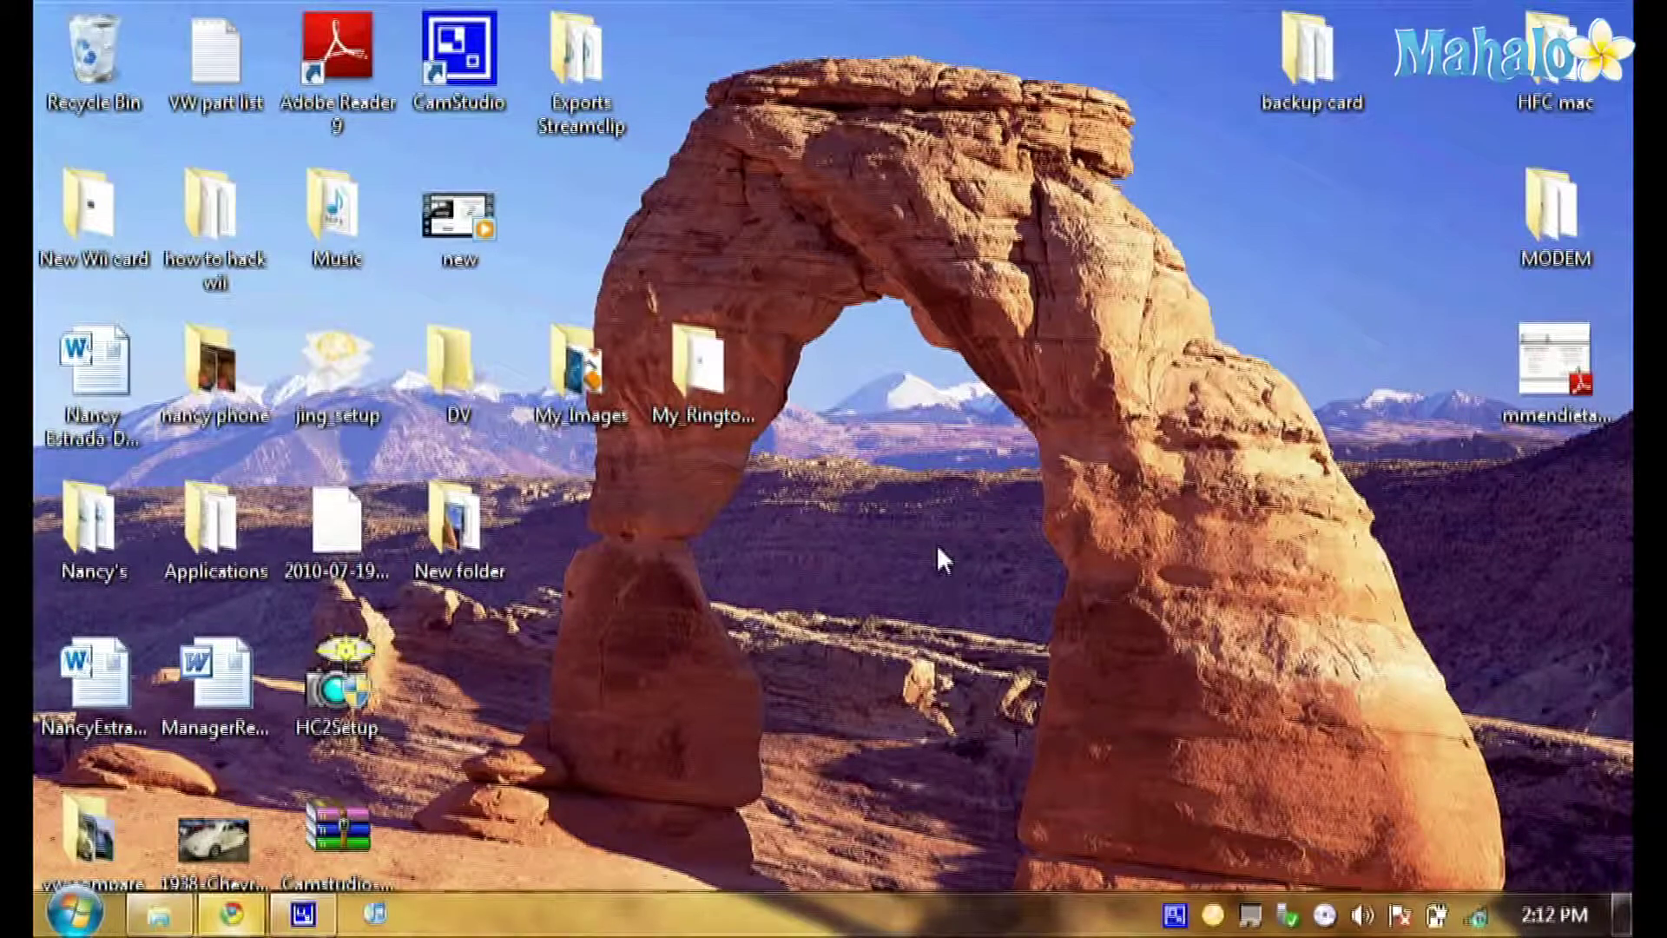
pyautogui.click(228, 932)
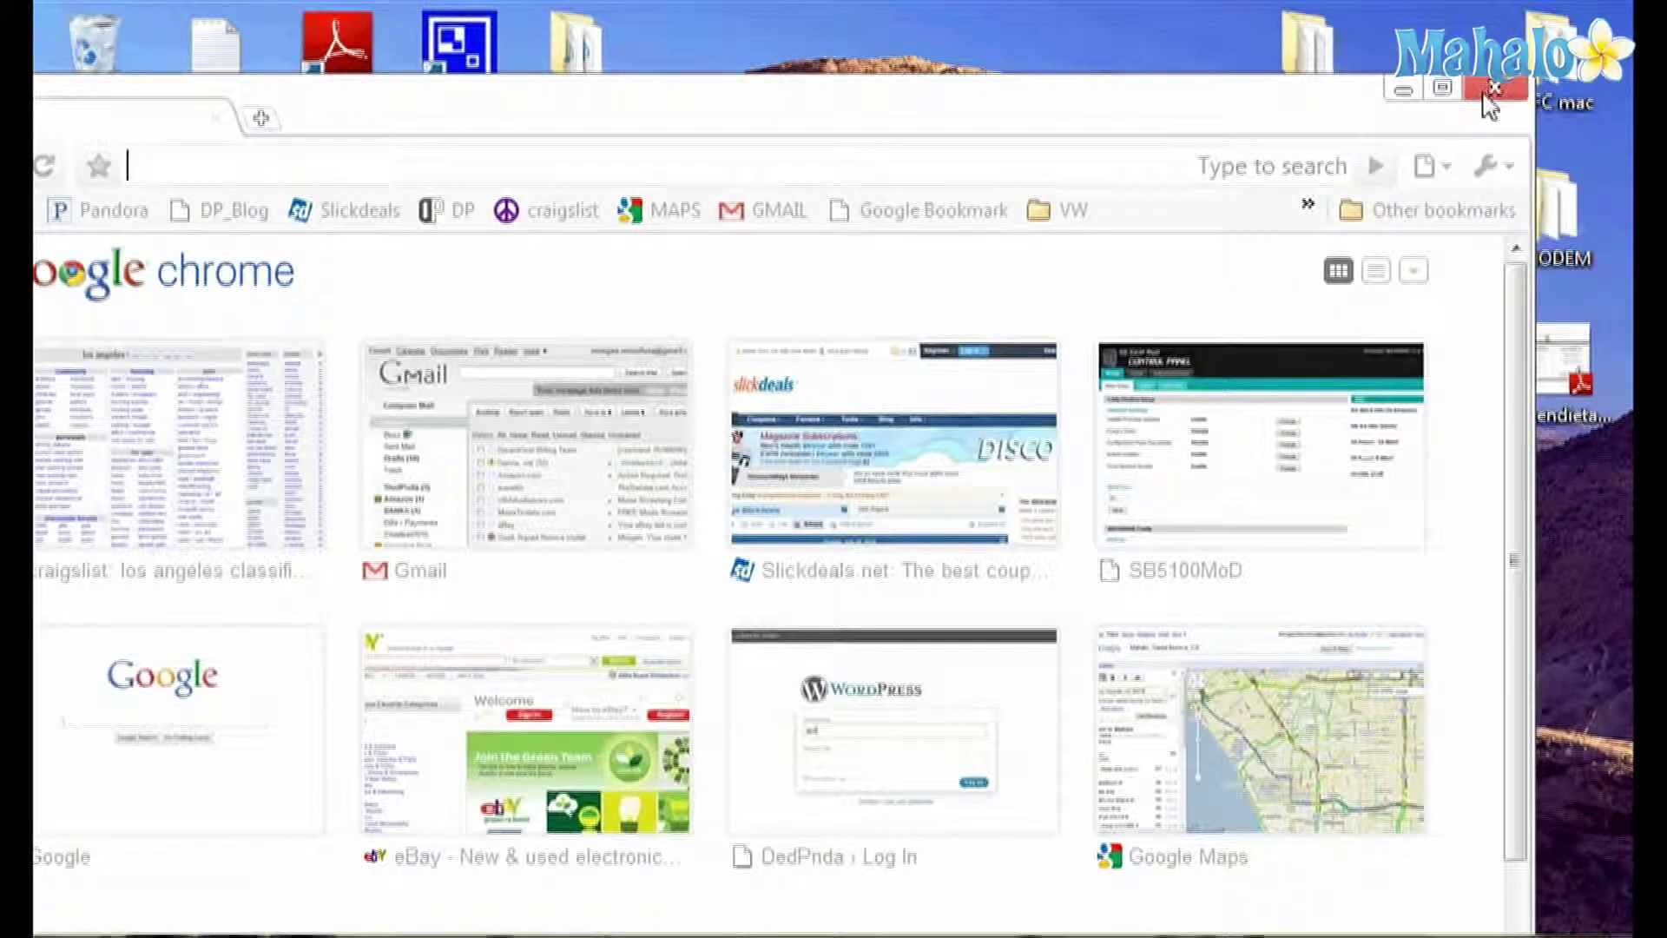
pyautogui.moveTo(1488, 95)
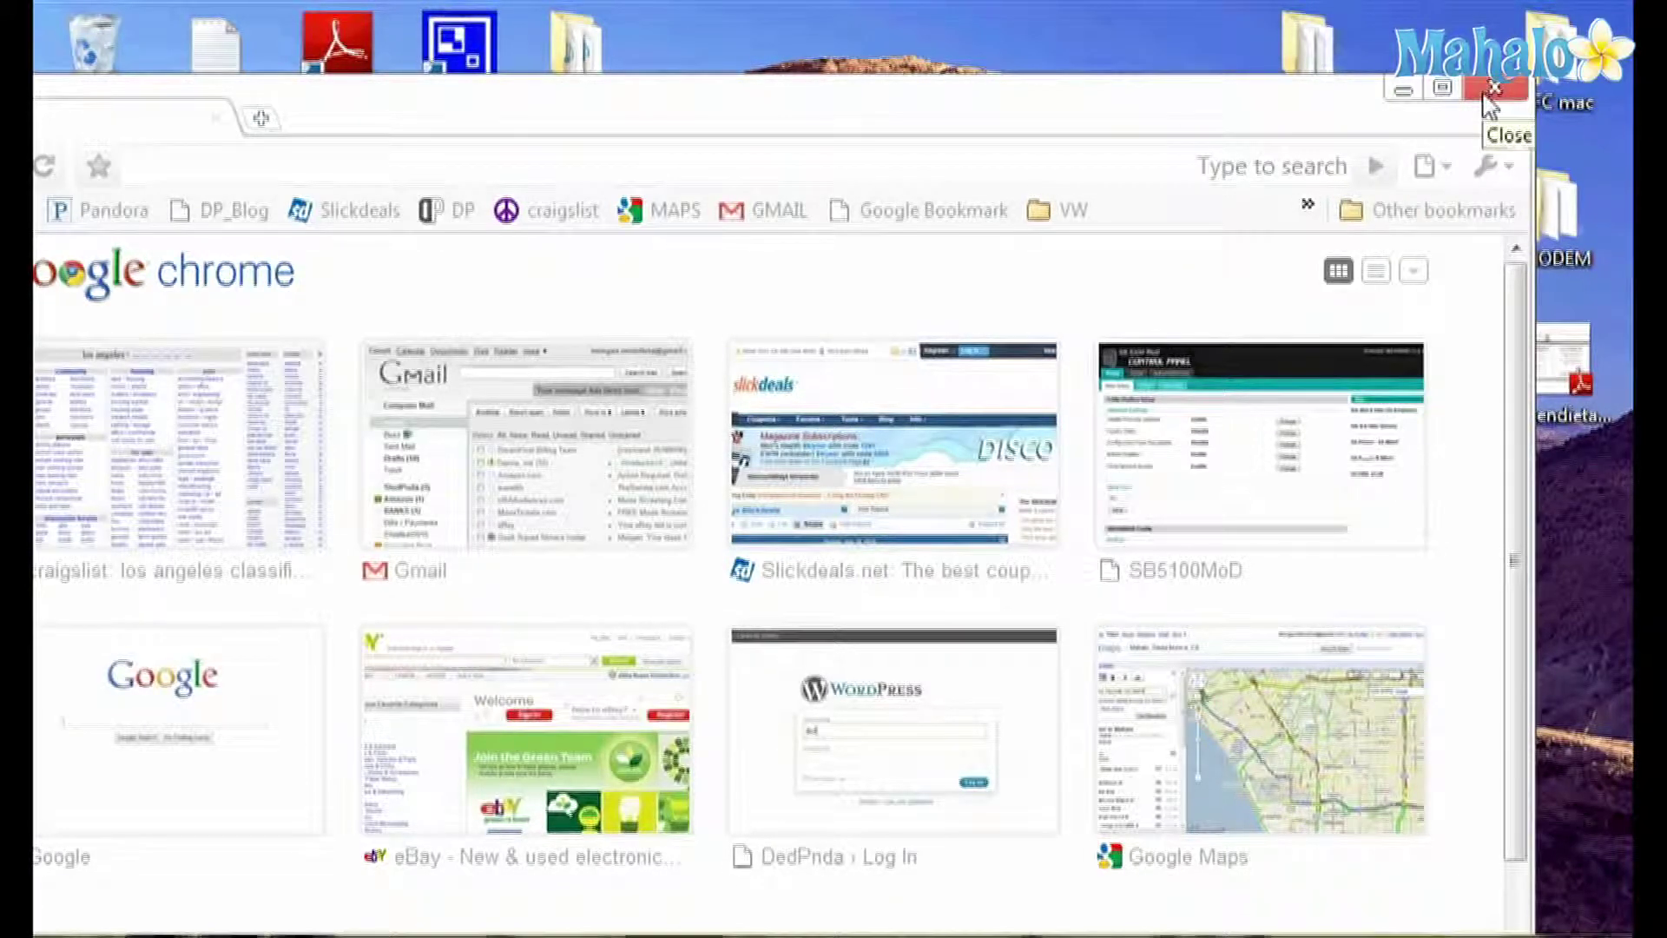